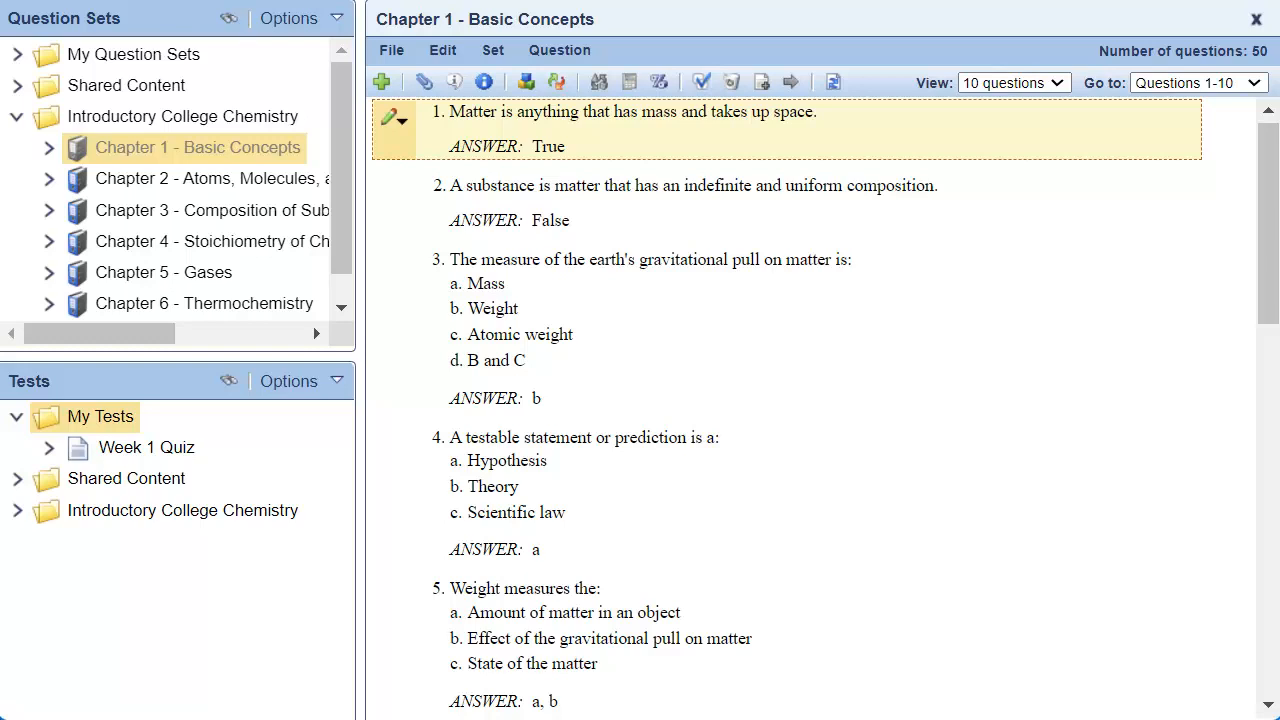
mouse_move(4, 280)
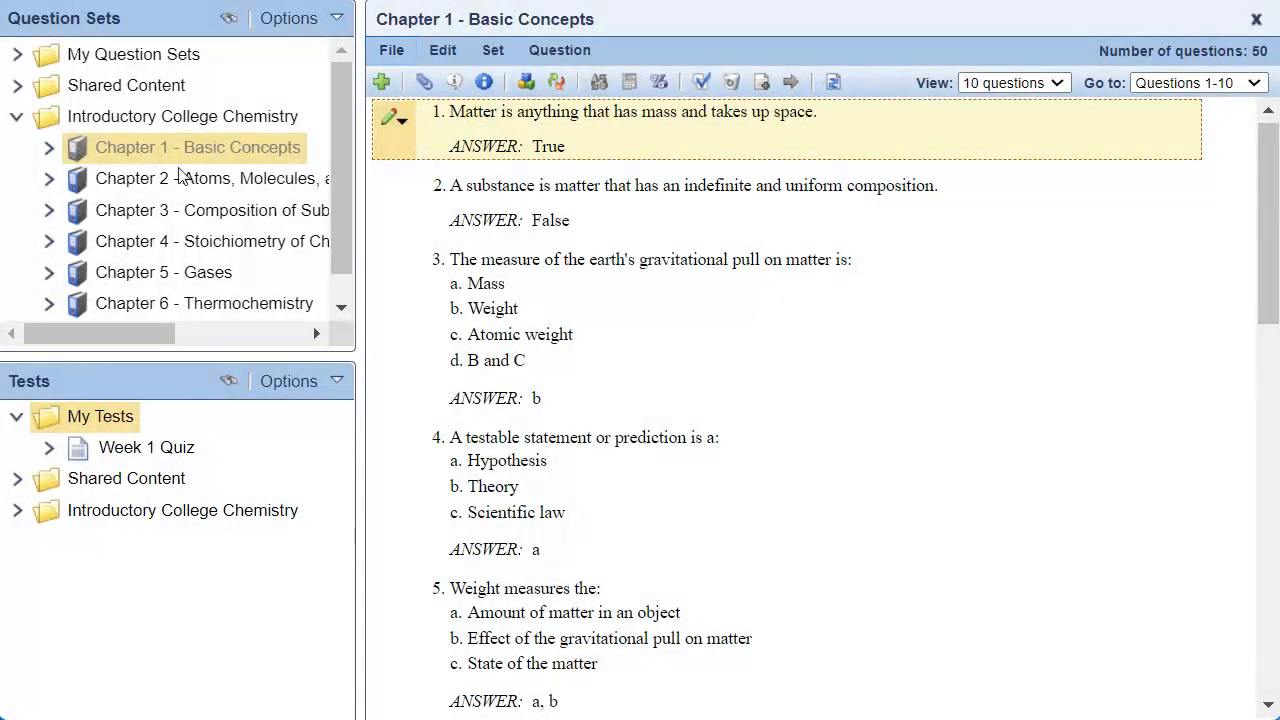
Show the export formats for the Chapter 1 - Basic Concepts question set
click(392, 50)
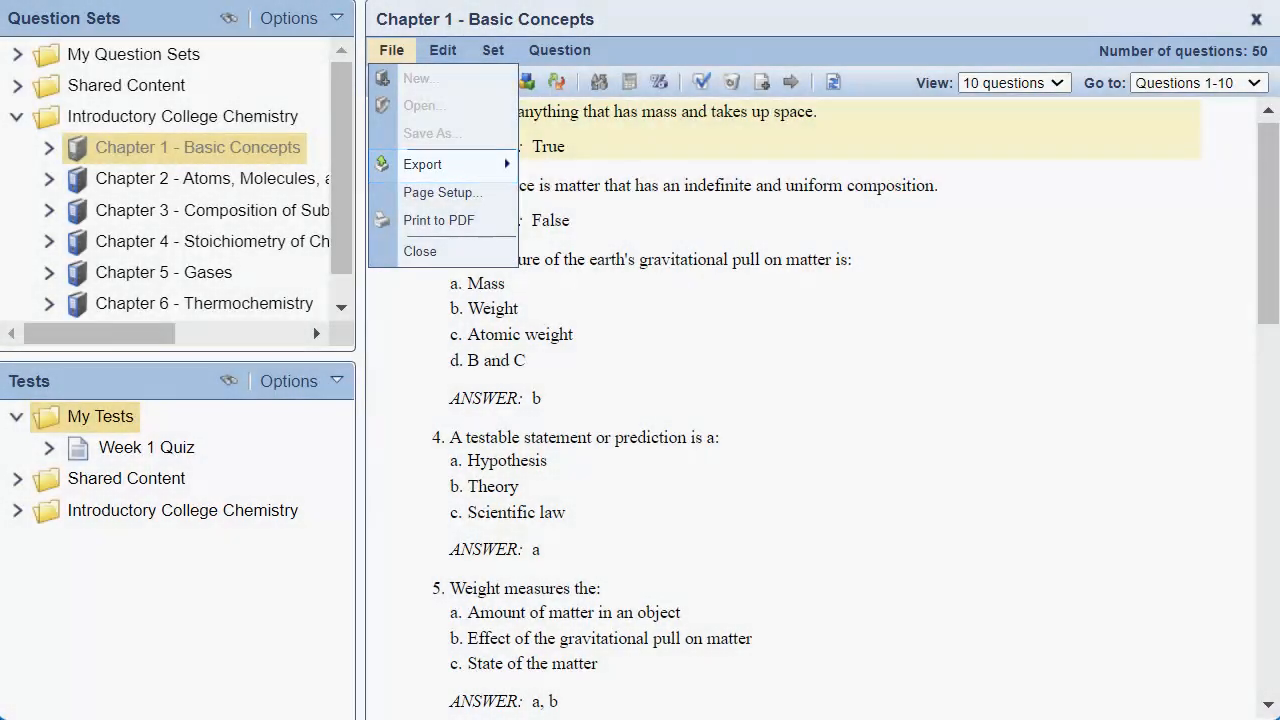
click(422, 164)
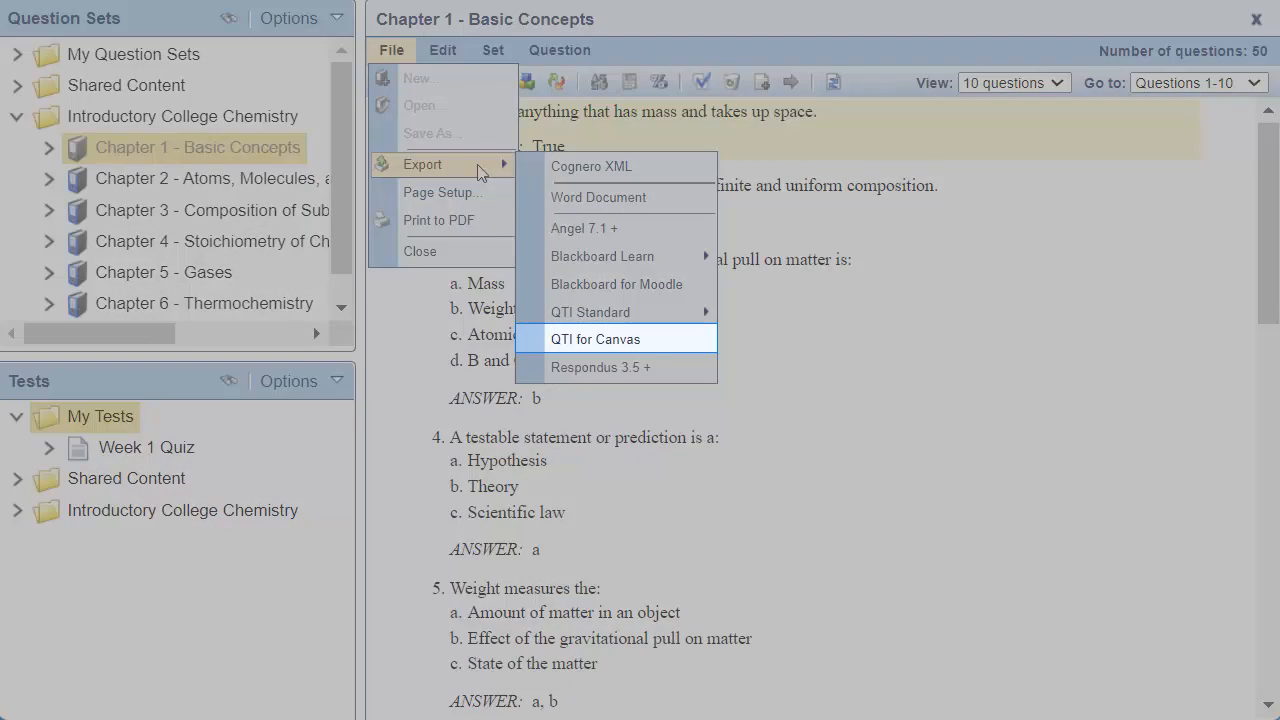
mouse_move(510, 204)
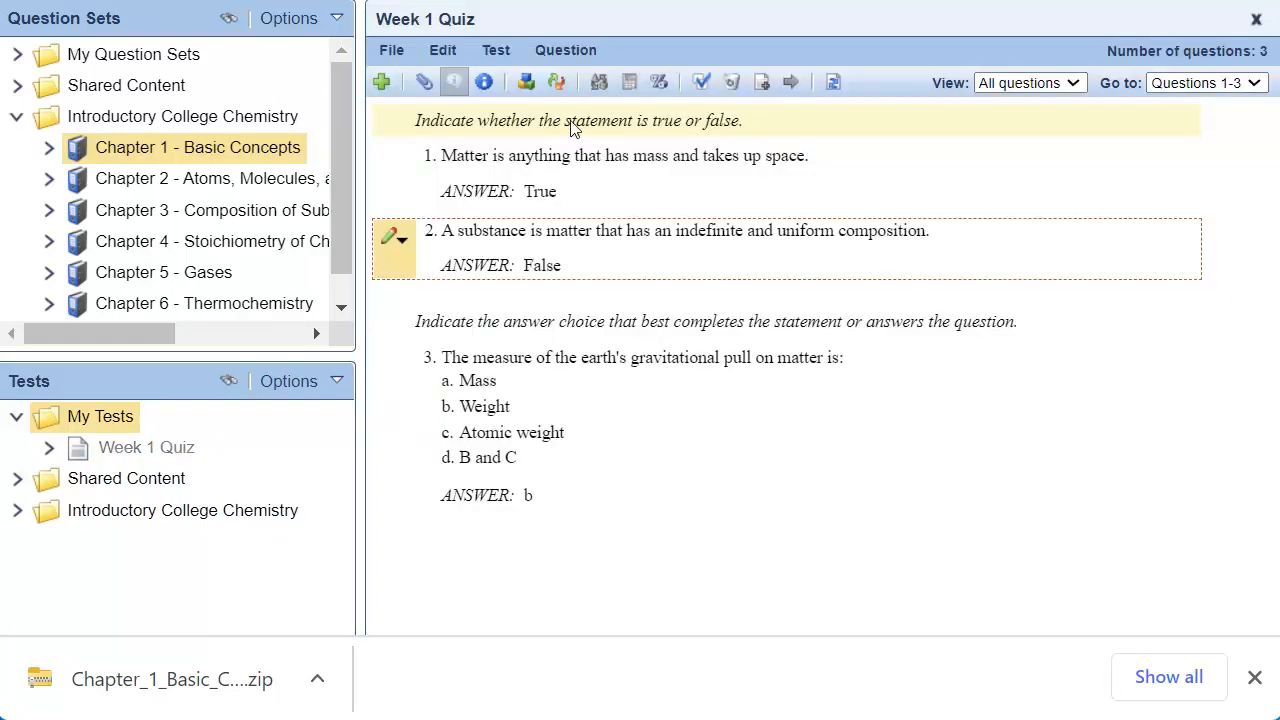
Export the Week 1 Quiz test as a QTI zip for Canvas
click(392, 48)
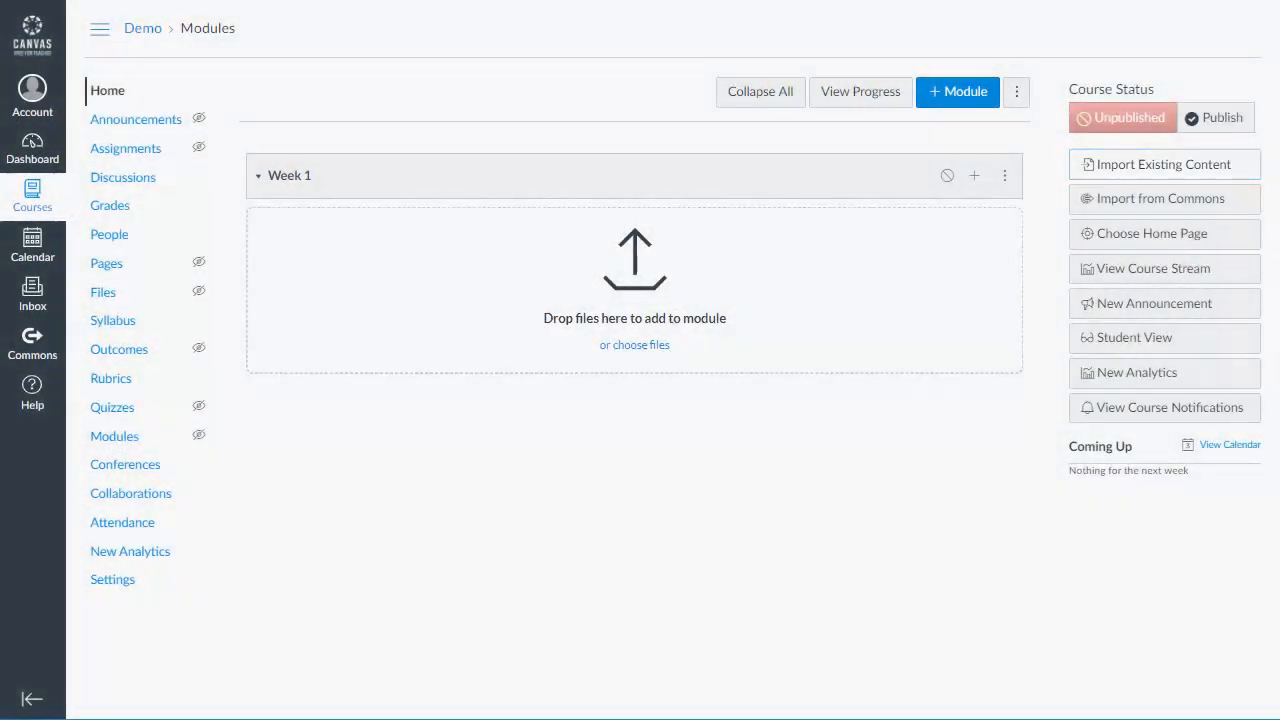
Start a Canvas content import of type QTI .zip with Chapter_1_Basic_Concepts.zip selected
click(1164, 164)
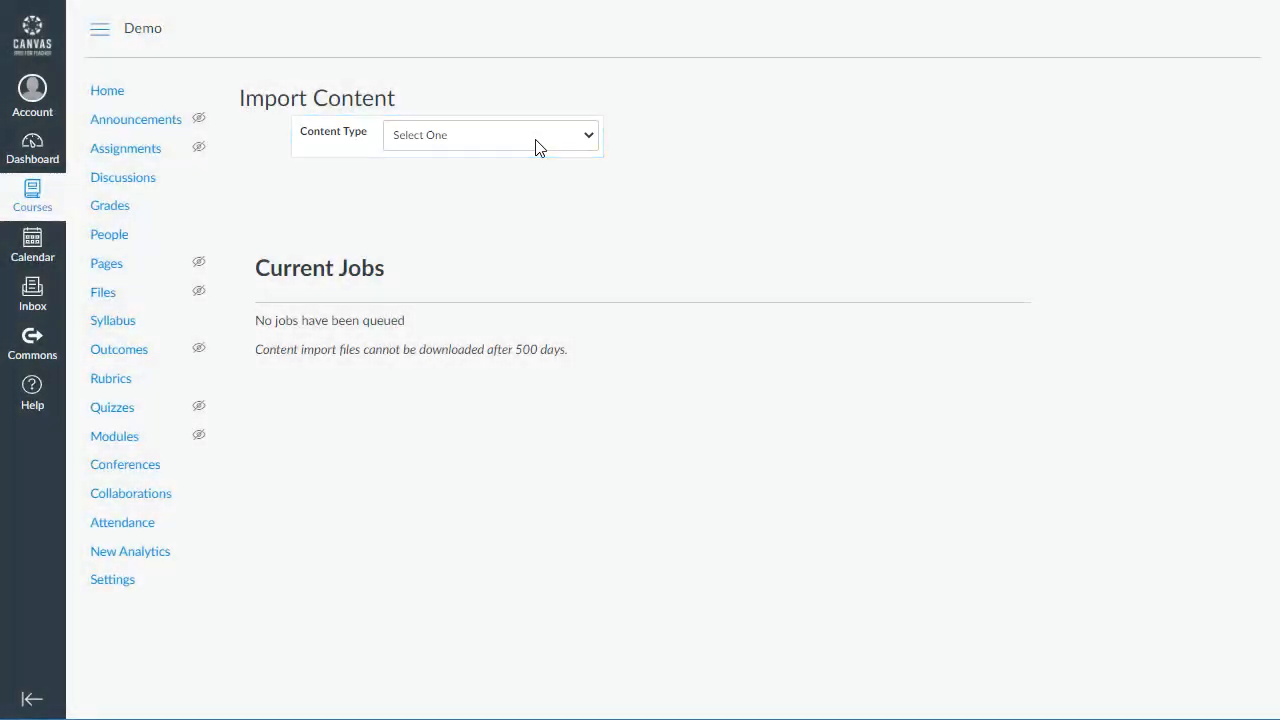
click(490, 136)
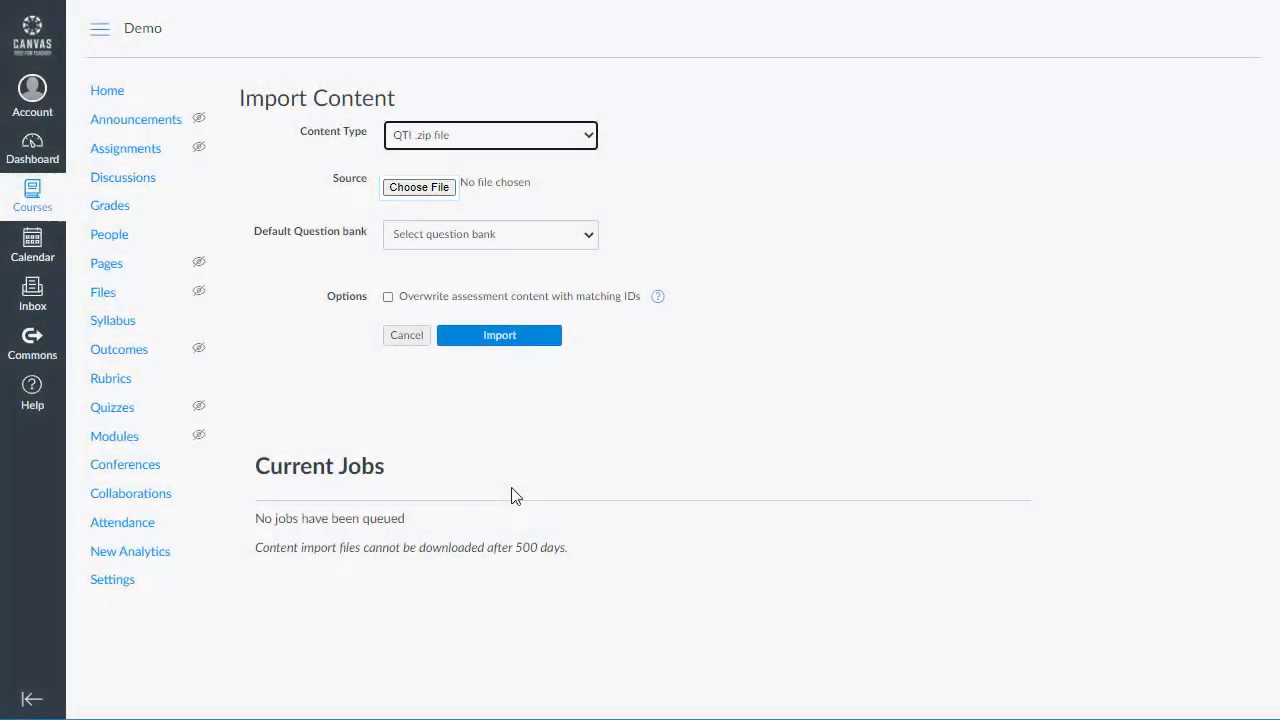
click(418, 188)
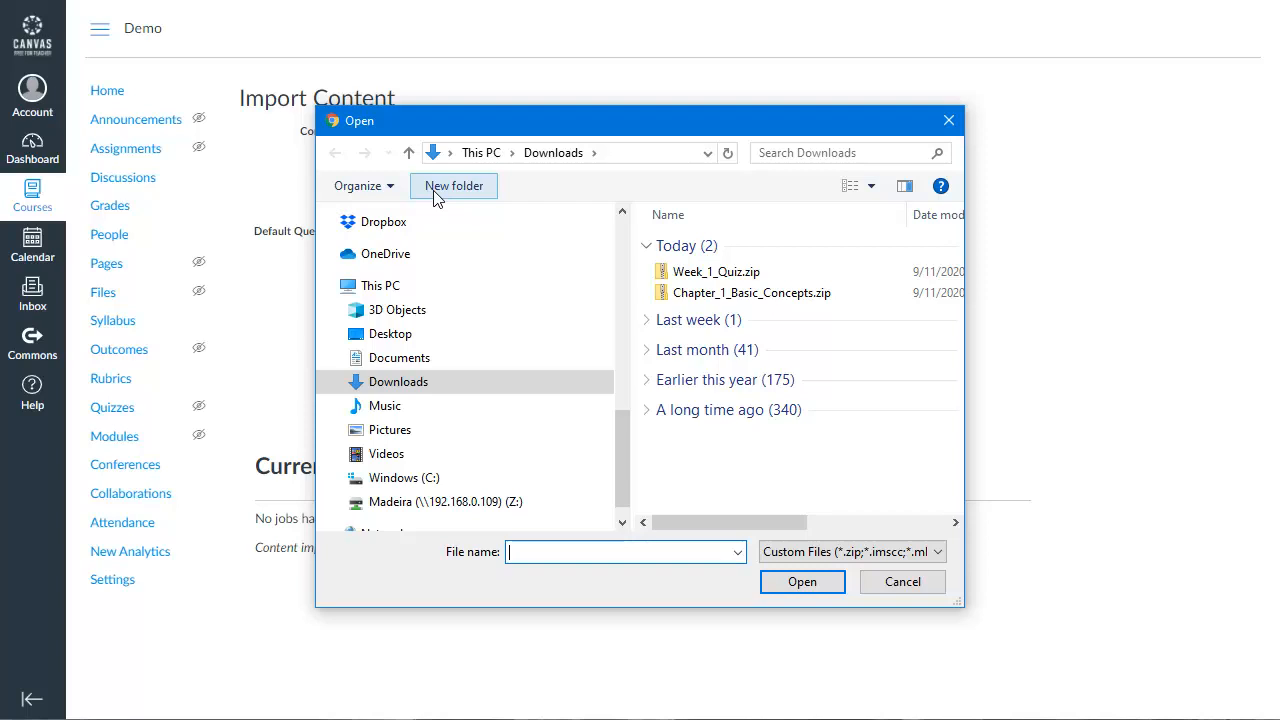
click(752, 292)
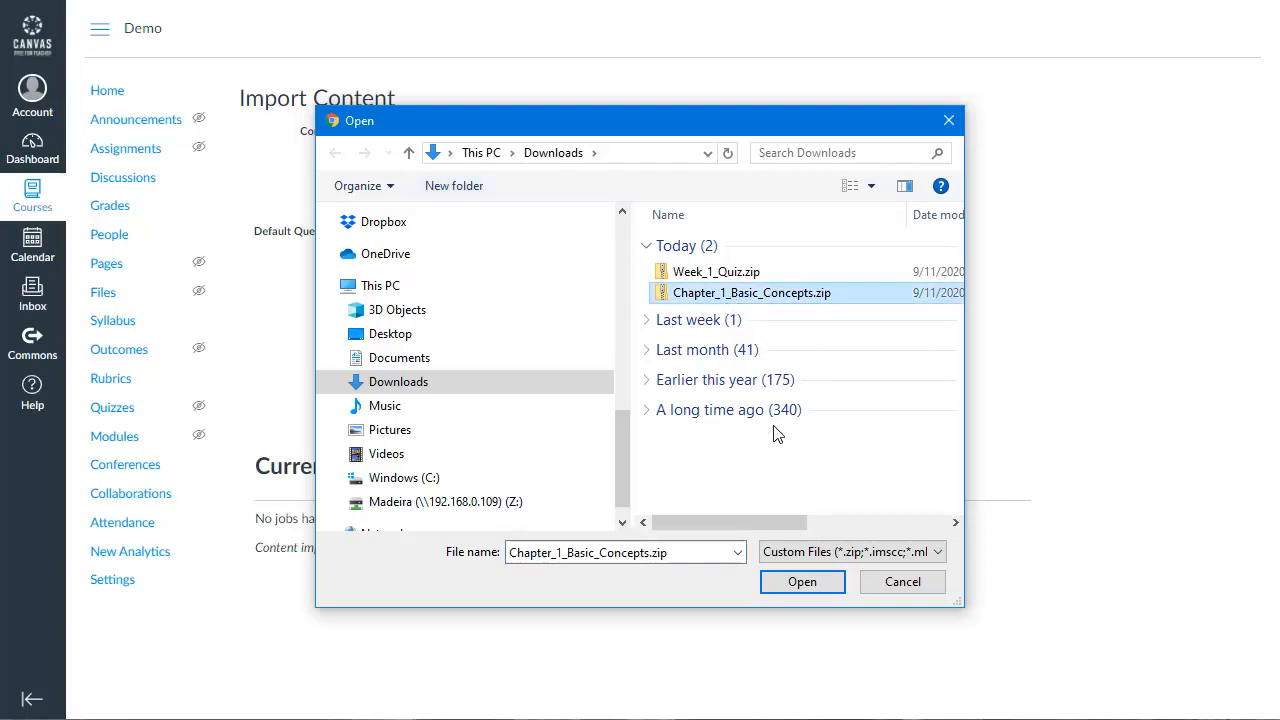
click(802, 580)
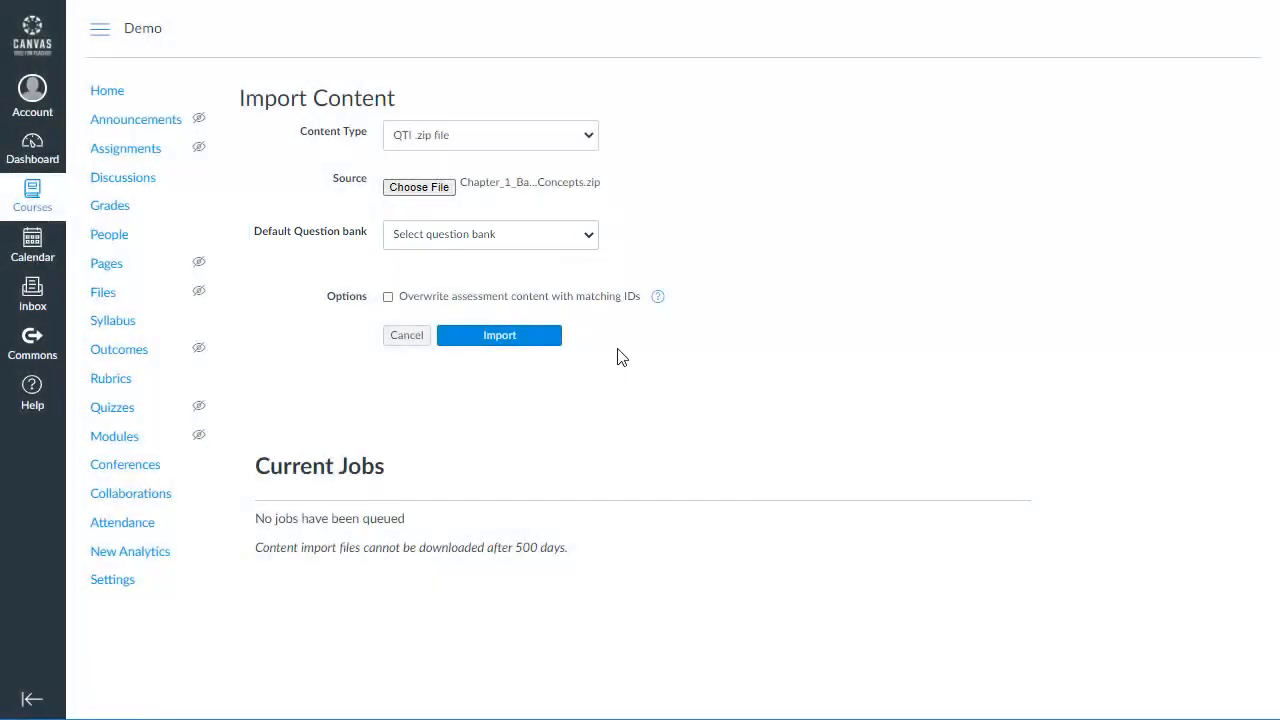
Import it into a new question bank named 'Chapter 1'
click(490, 234)
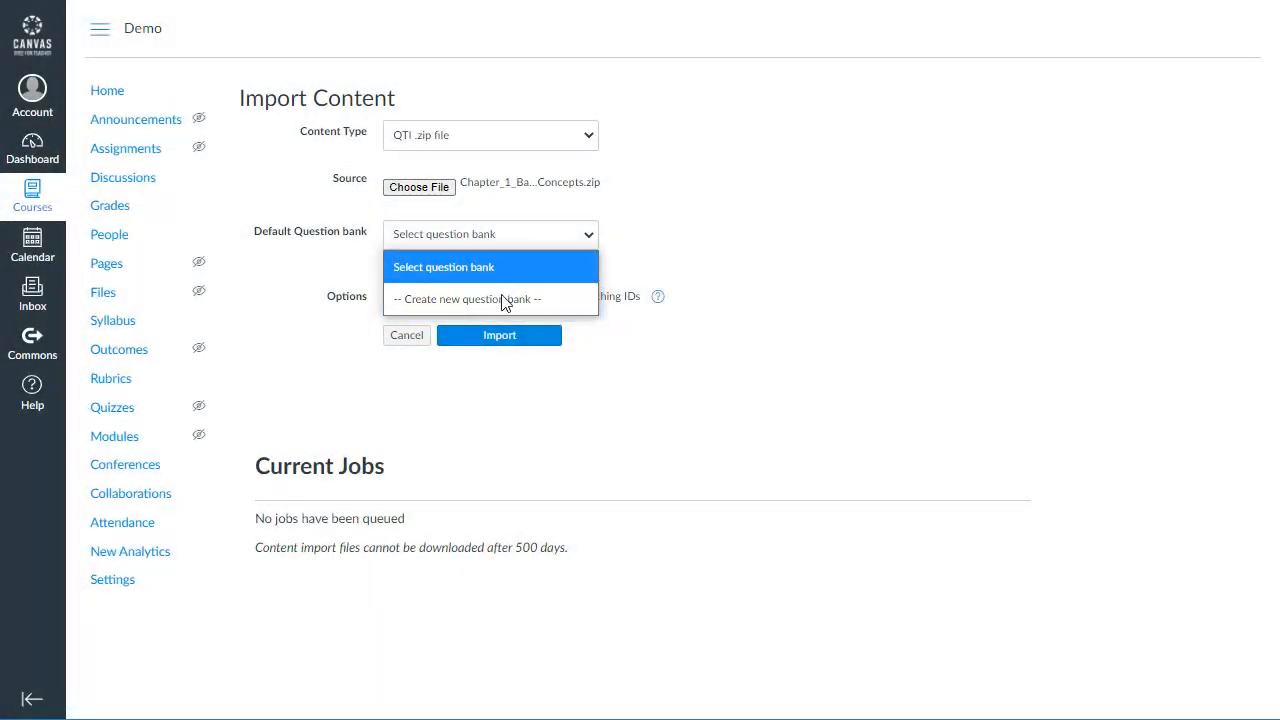
click(466, 300)
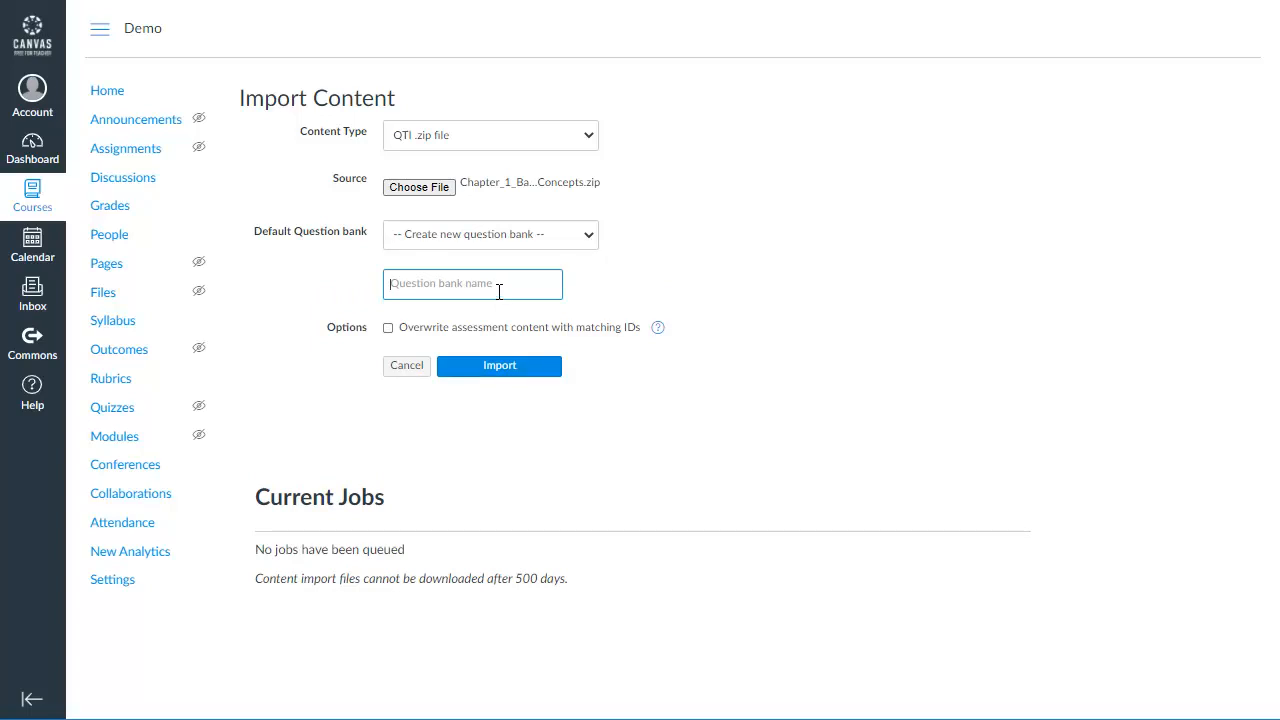
text(Chapter 1)
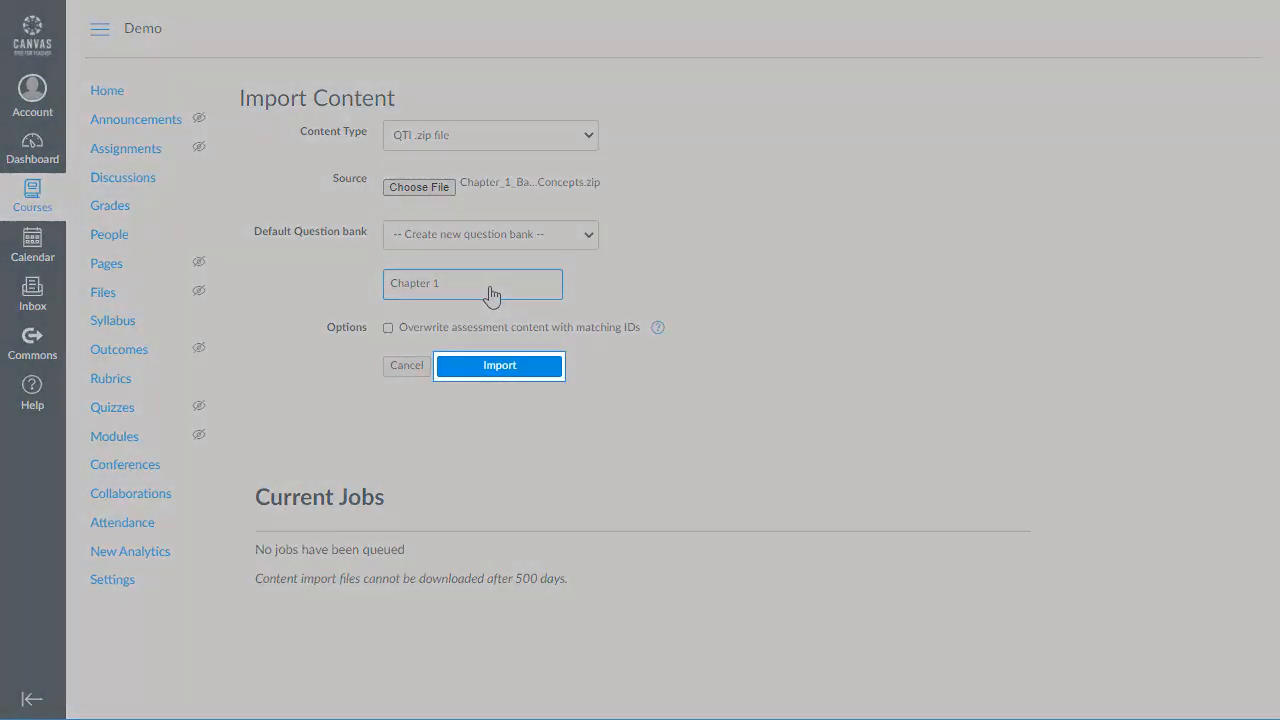
click(500, 364)
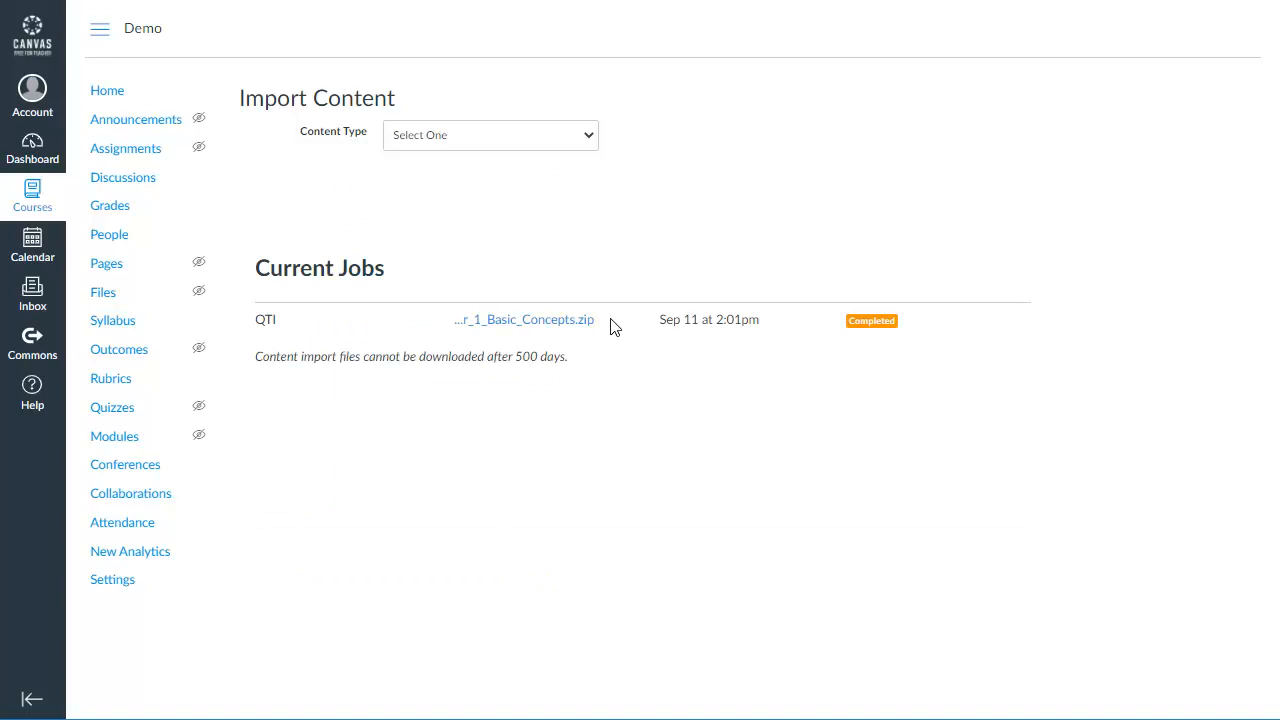
mouse_move(820, 184)
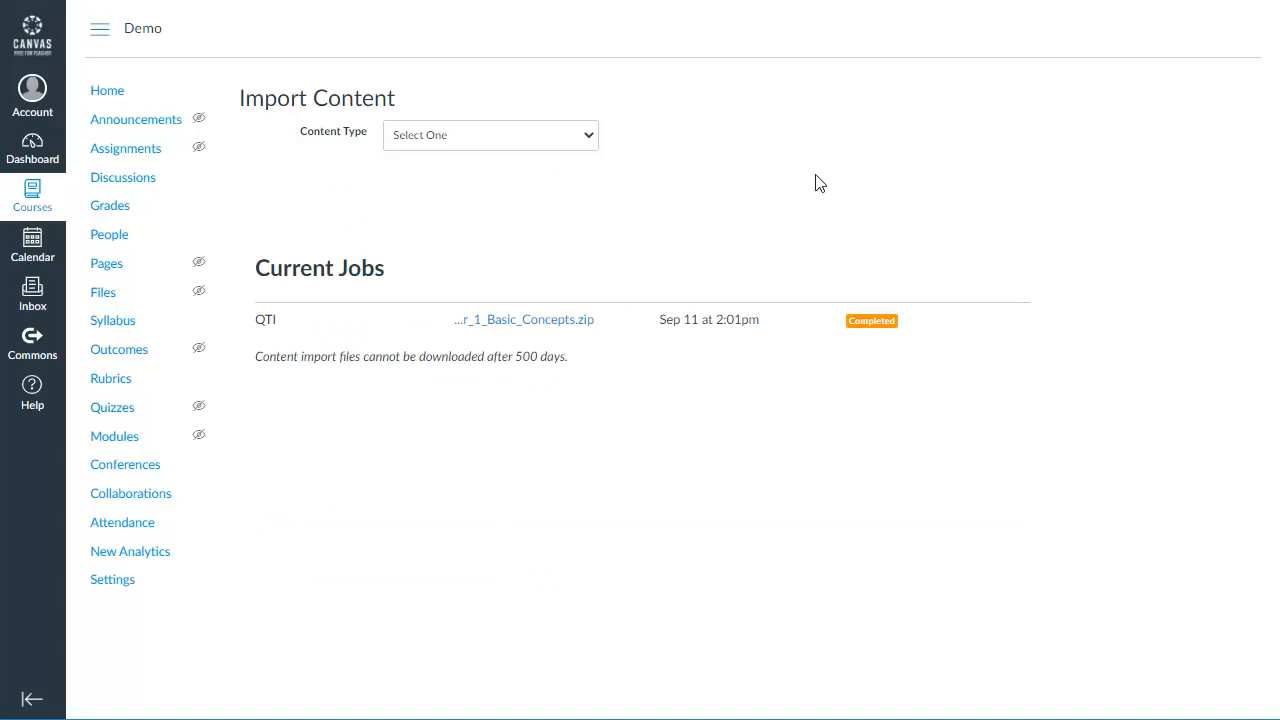
mouse_move(714, 164)
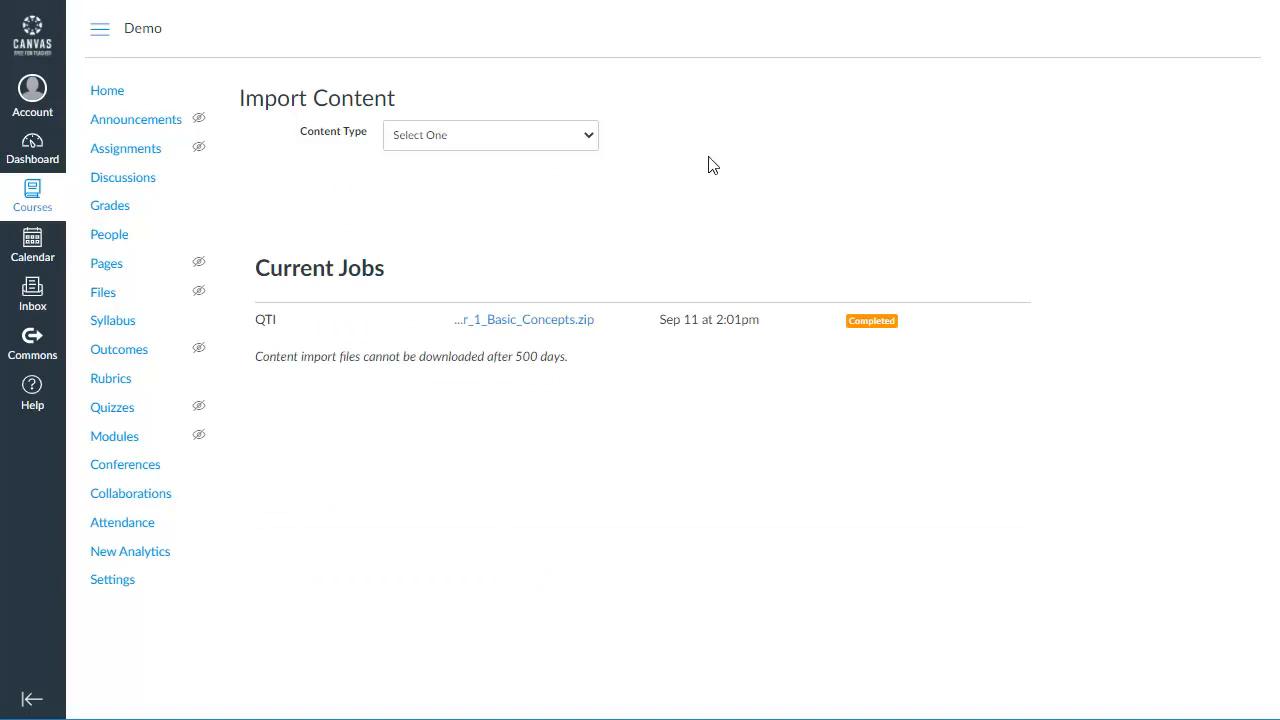
Import Week_1_Quiz.zip as a QTI zip into a new question bank named 'Test 1'
click(490, 136)
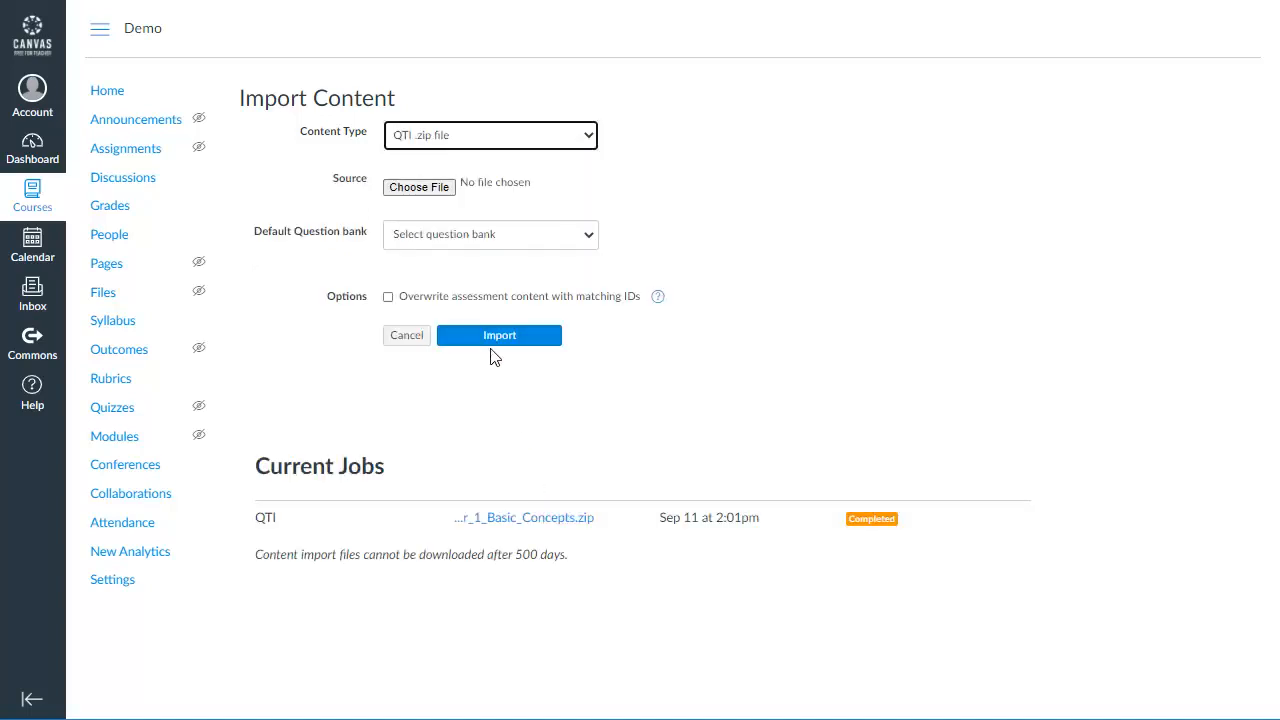
click(420, 188)
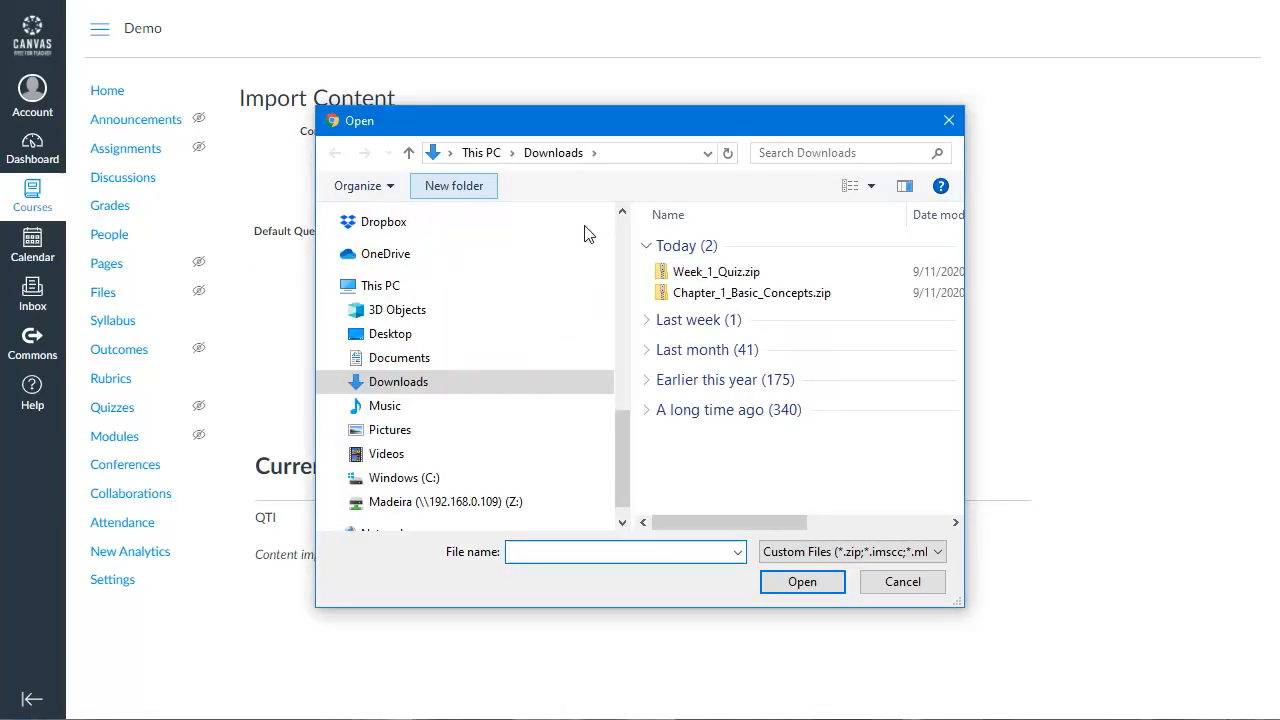
double_click(716, 272)
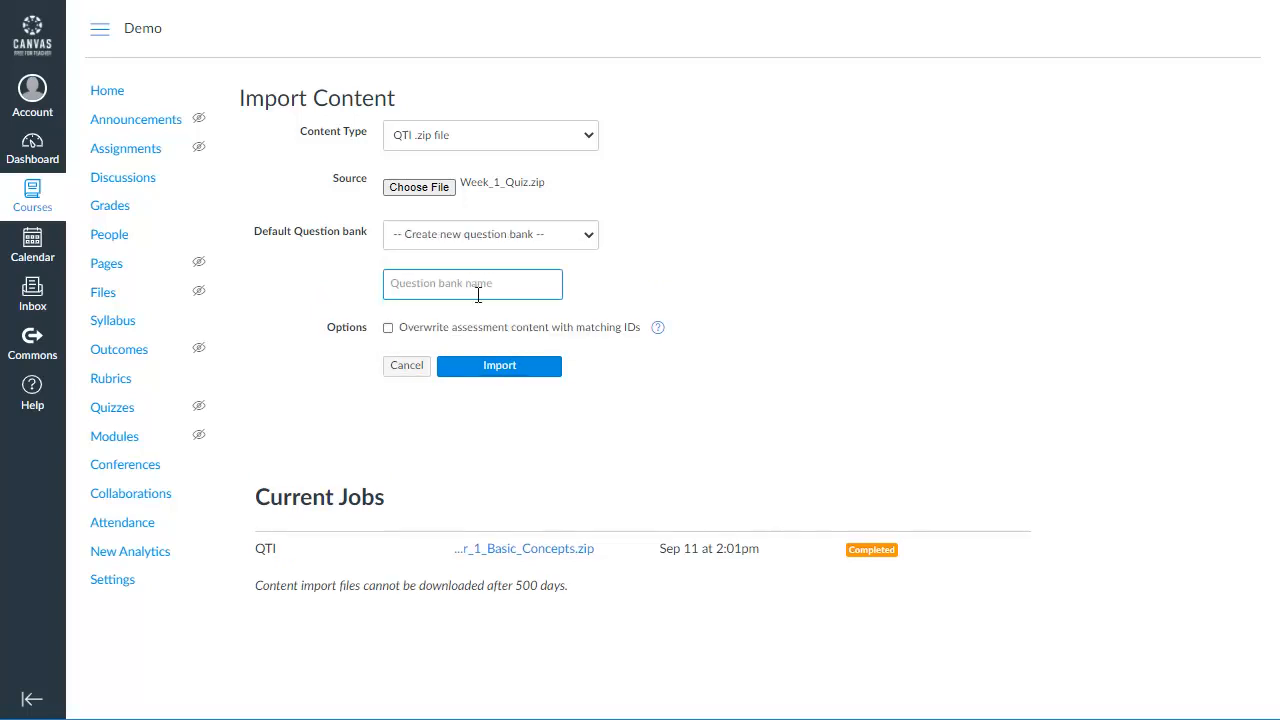
text(Test 1)
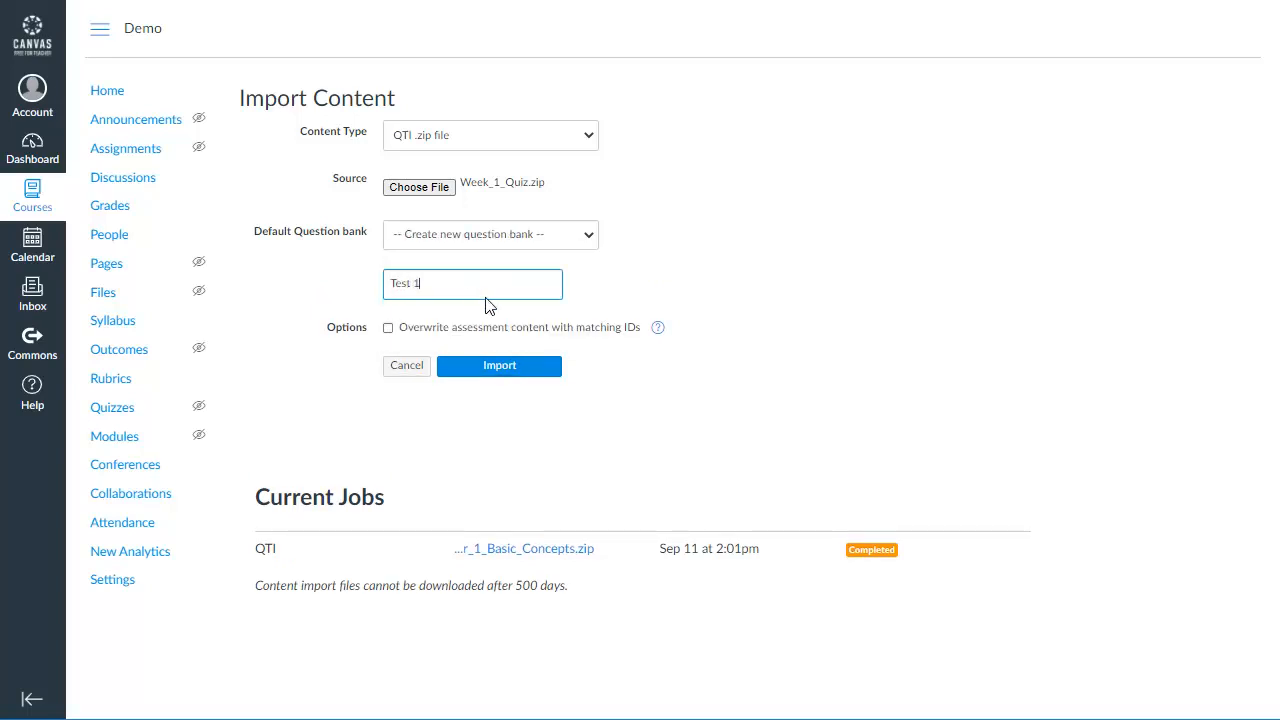
click(500, 364)
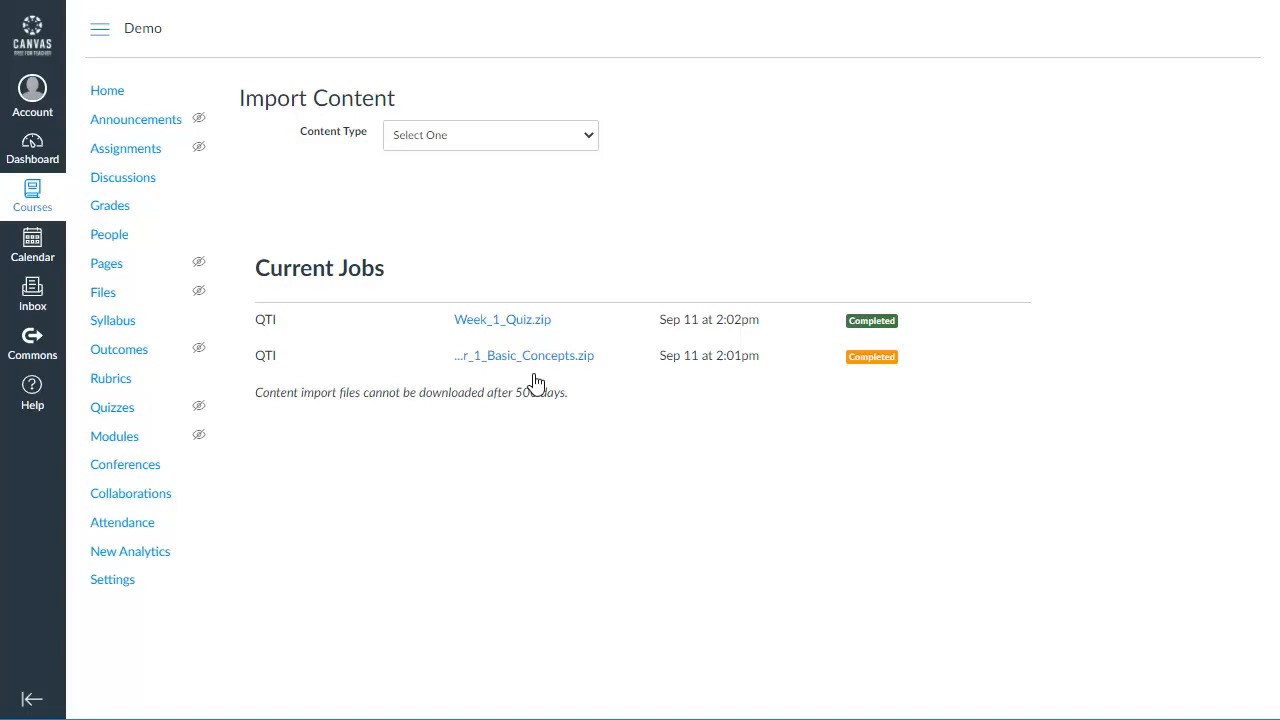
click(112, 408)
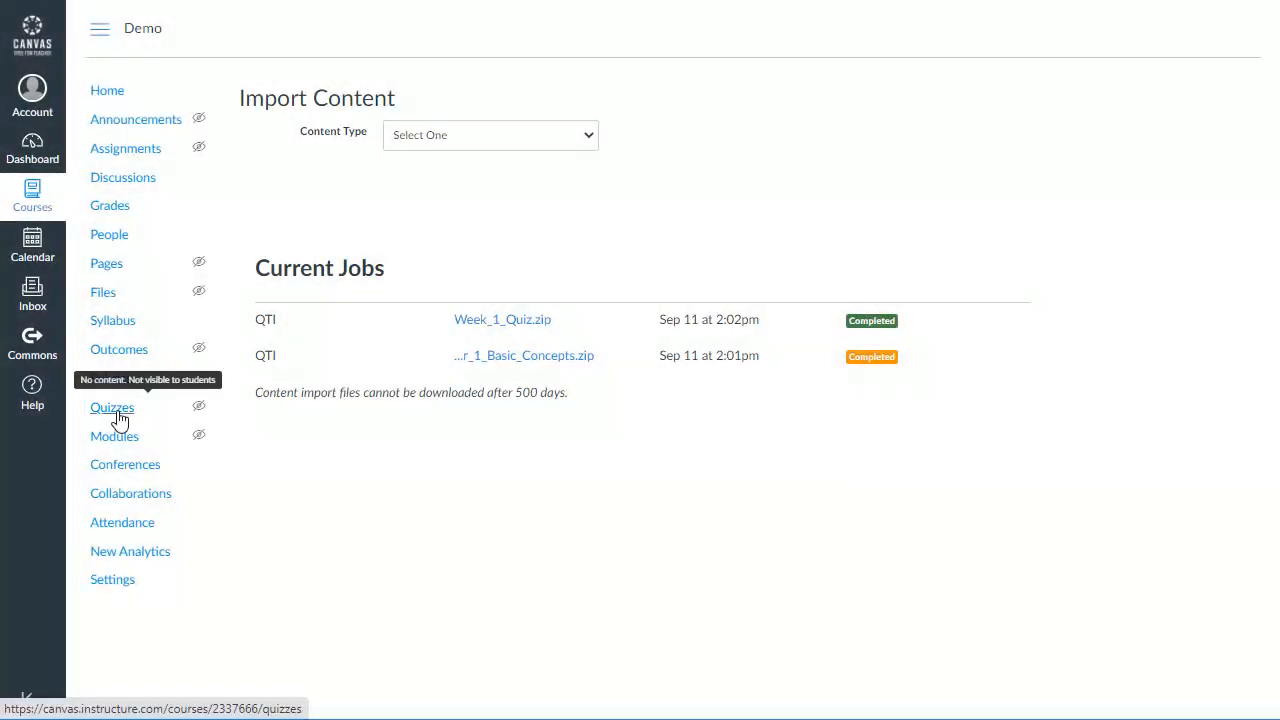
From Quizzes, manage question banks and review the Chapter 1 - Basic Concepts bank's questions
click(112, 408)
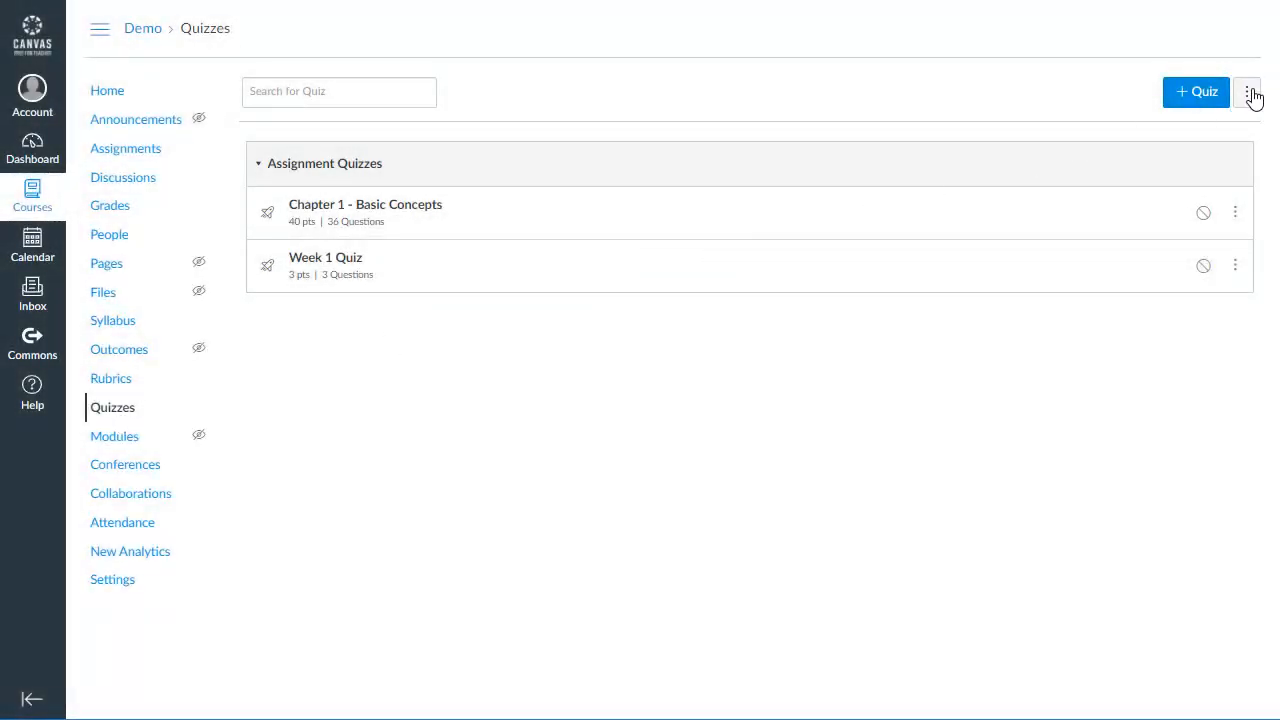
click(1248, 92)
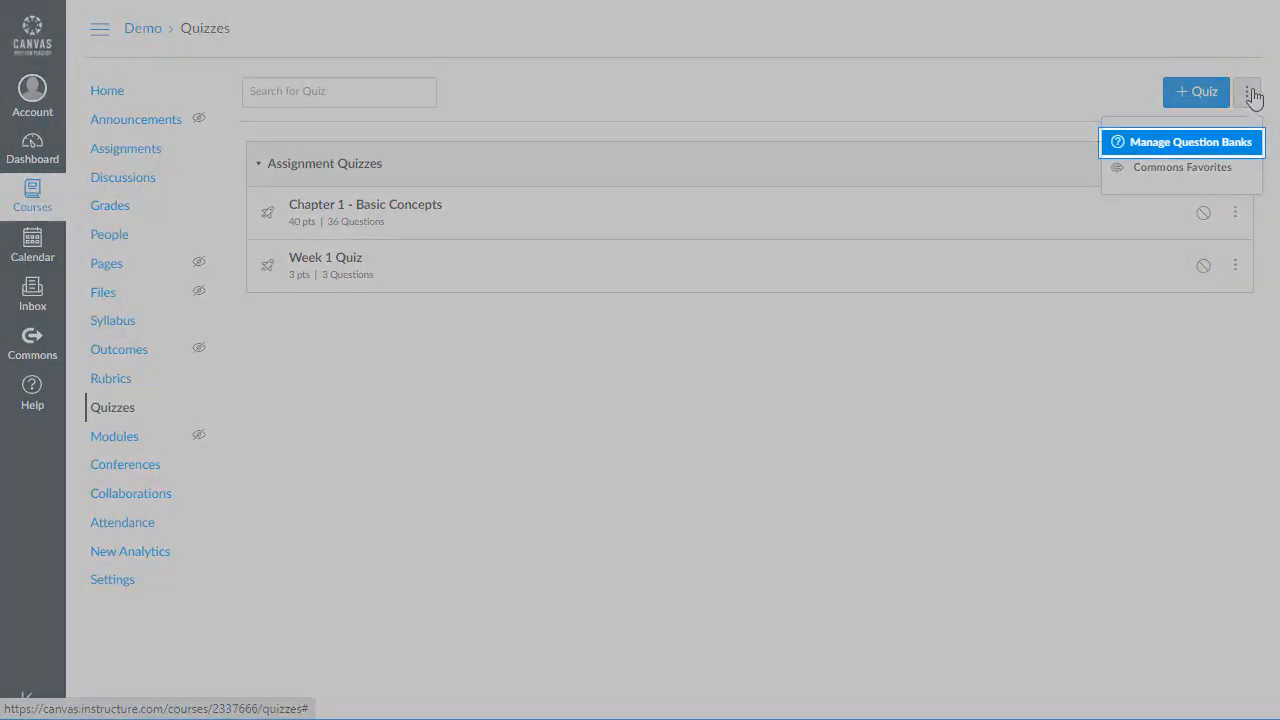
click(1188, 140)
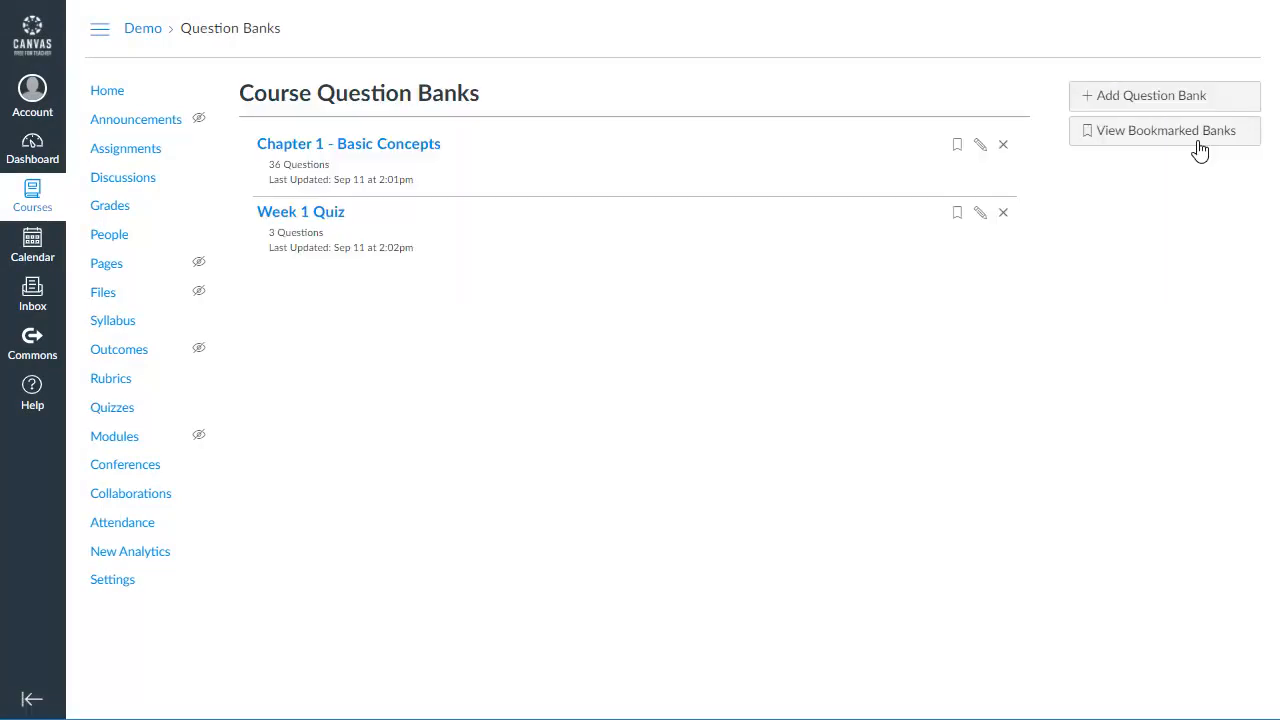
mouse_move(664, 156)
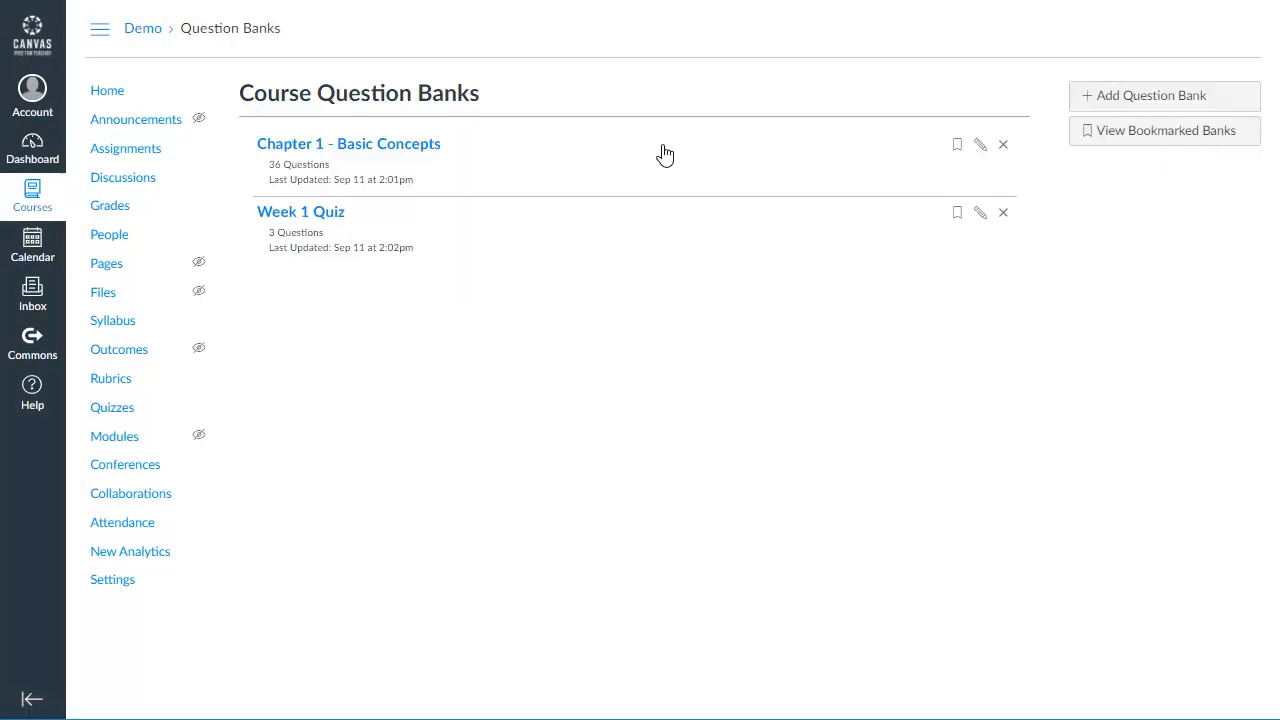
click(348, 144)
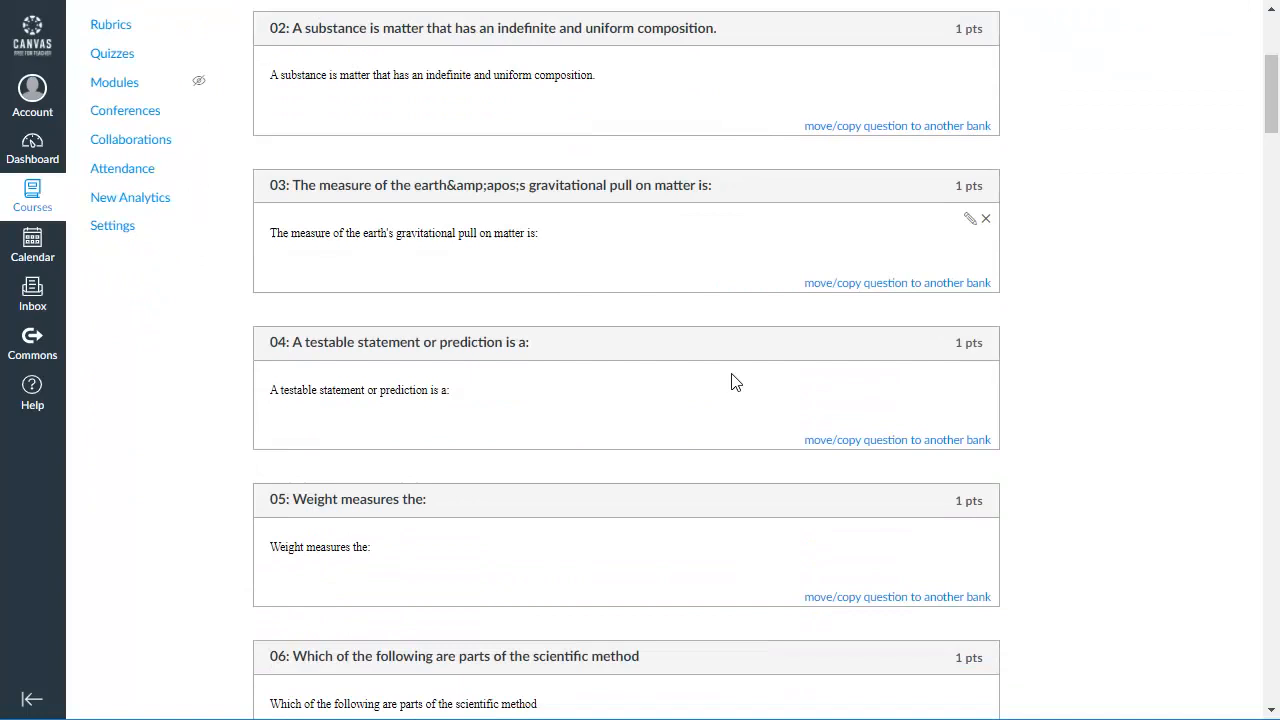
scroll(down, 3)
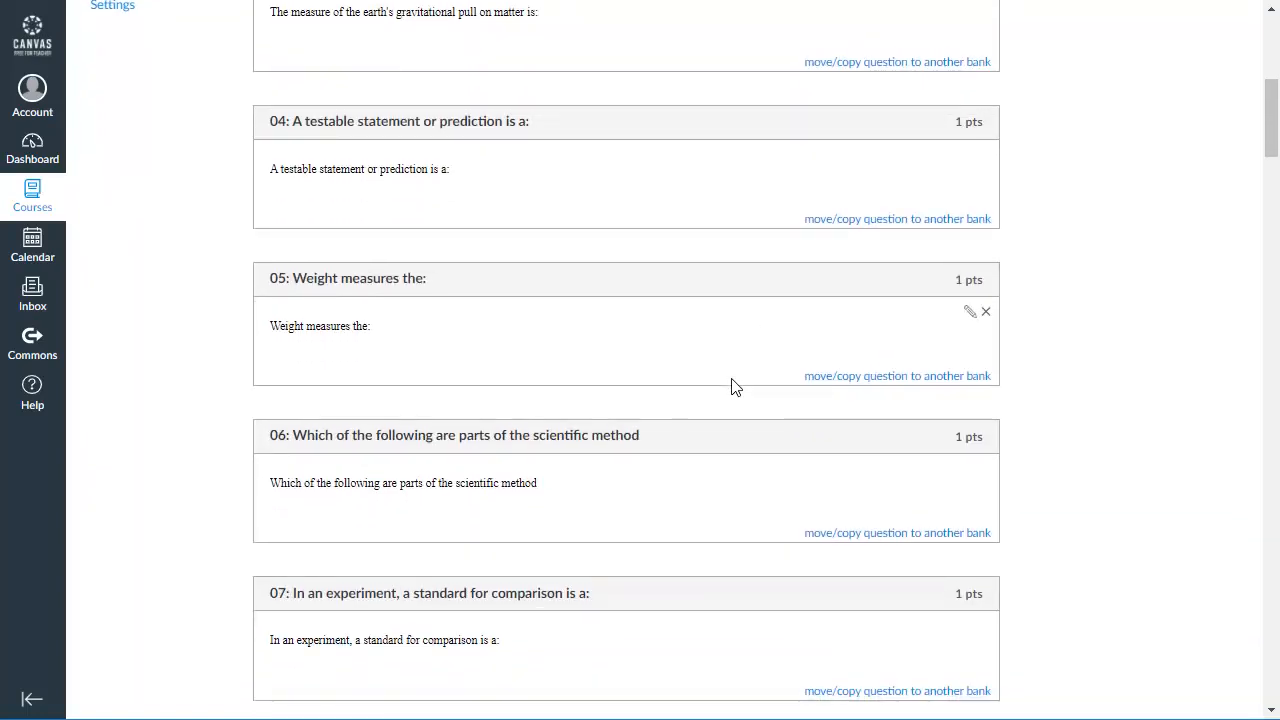